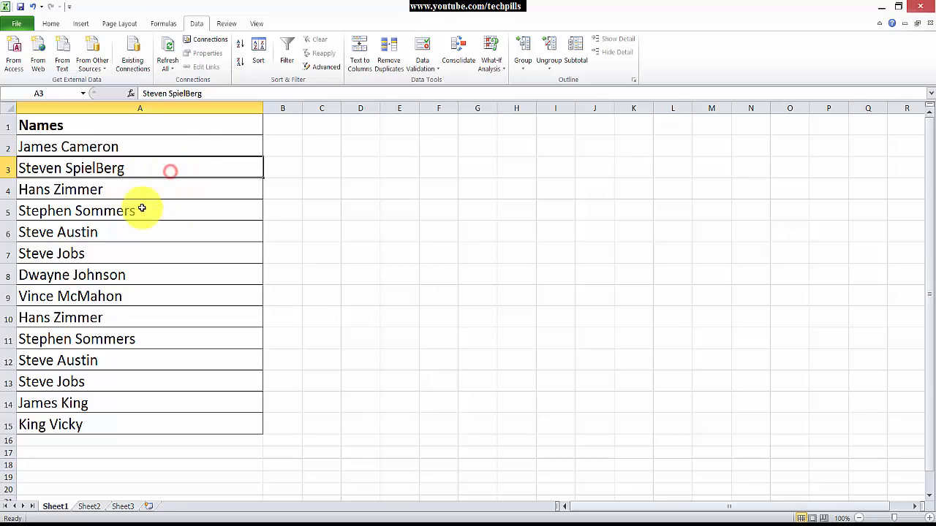
{"action": "mouse_move", "coordinate": [196, 306]}
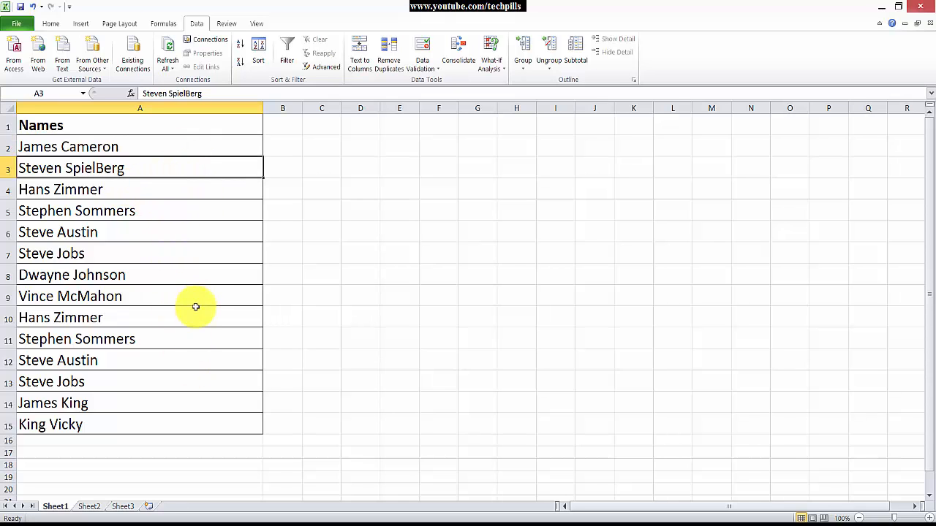
{"action": "mouse_move", "coordinate": [132, 244]}
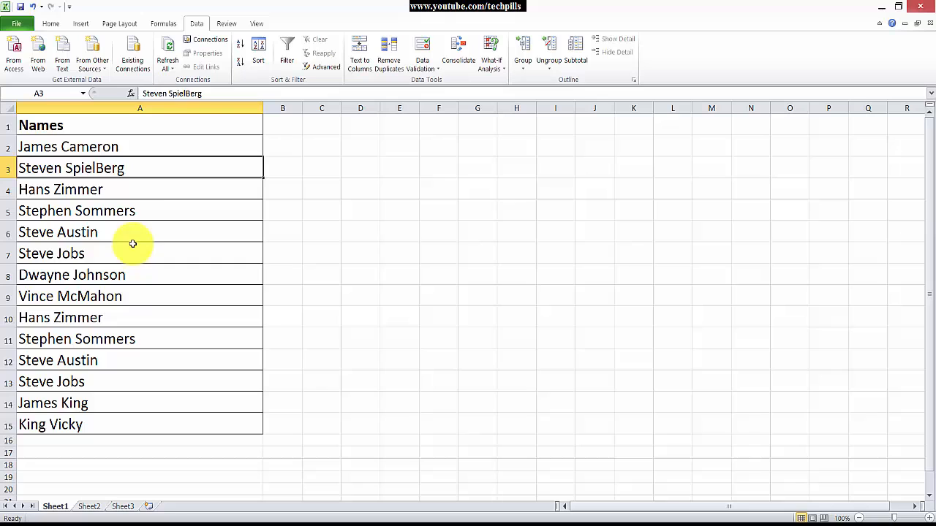
- Scroll the Names list and select the King Vicky, James King and Steven SpielBerg entries
{"action": "scroll", "scroll_direction": "down", "scroll_amount": 3}
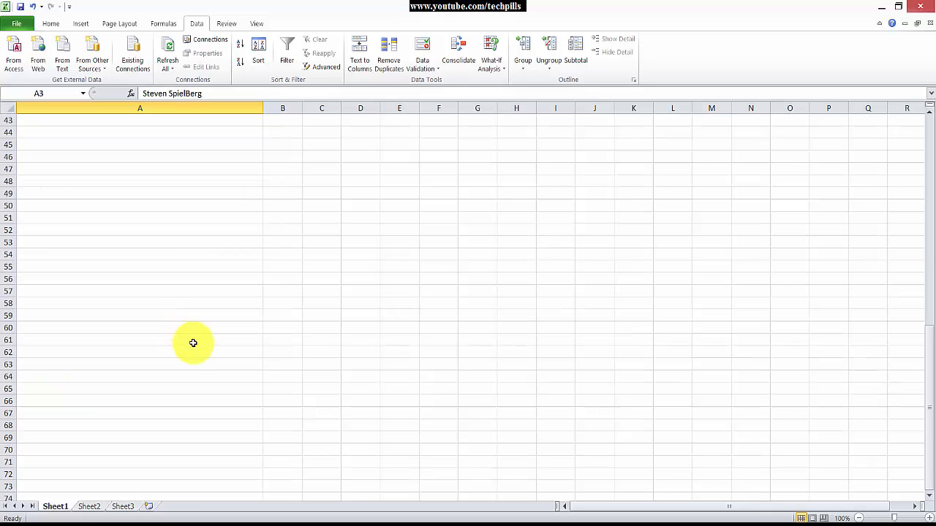
{"action": "scroll", "scroll_direction": "down", "scroll_amount": 3}
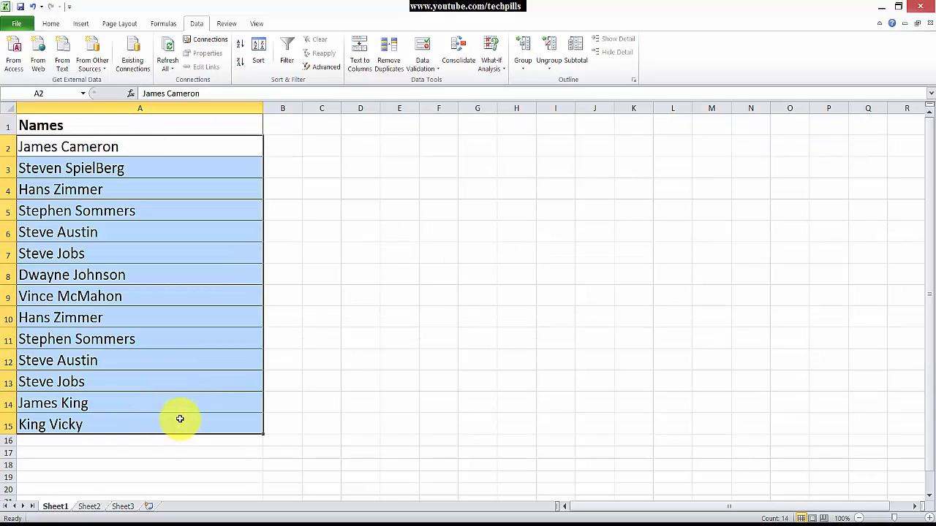
{"action": "mouse_move", "coordinate": [112, 238]}
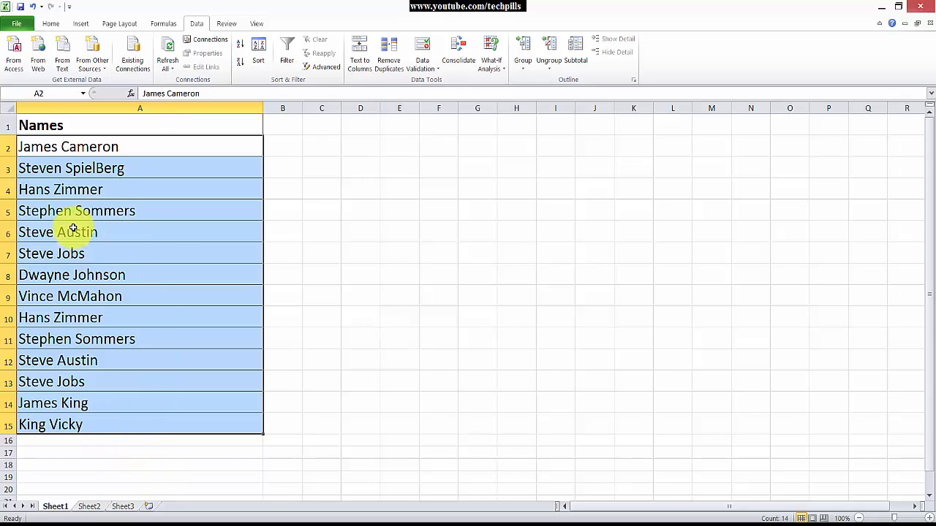
{"action": "mouse_move", "coordinate": [190, 181]}
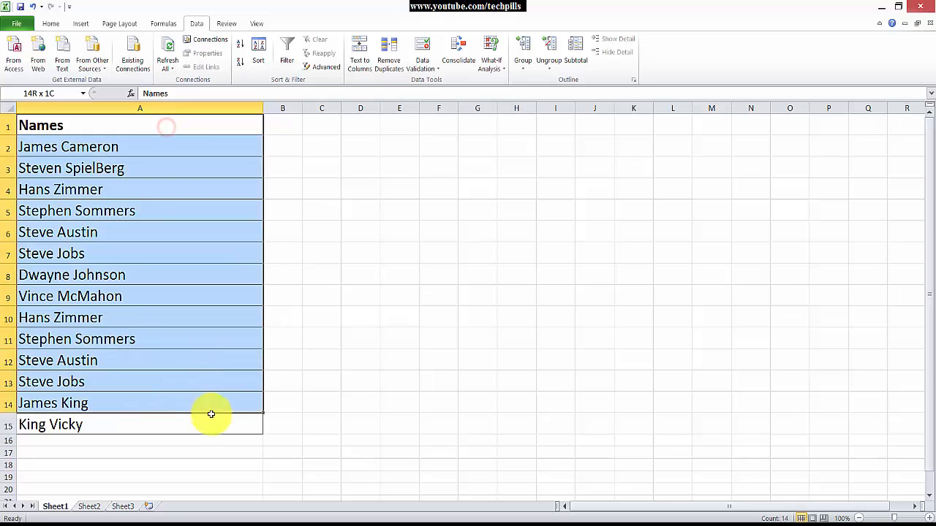
{"action": "left_click", "coordinate": [50, 424]}
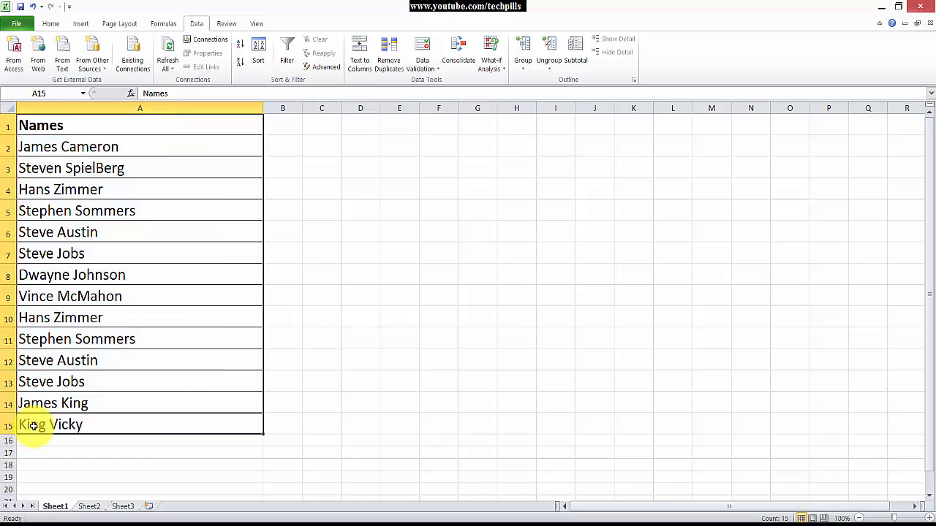
{"action": "double_click", "coordinate": [31, 424]}
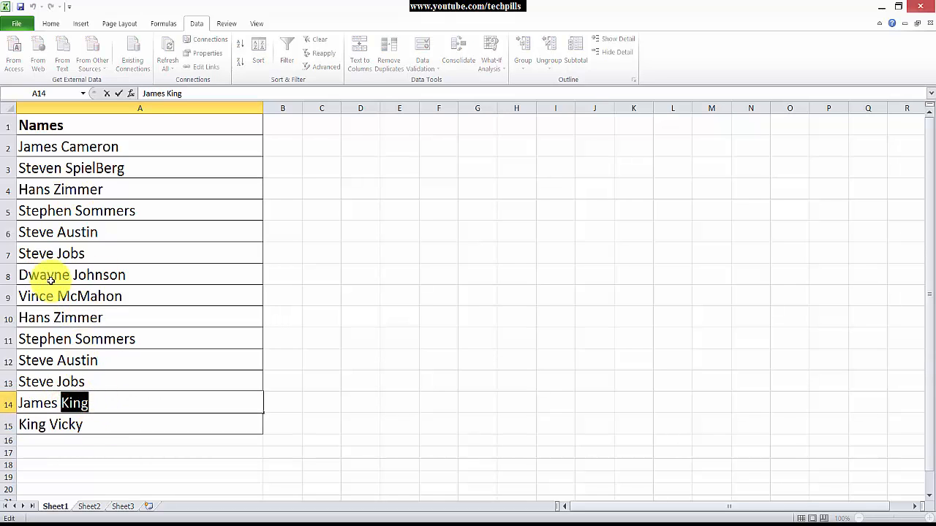
{"action": "mouse_move", "coordinate": [123, 507]}
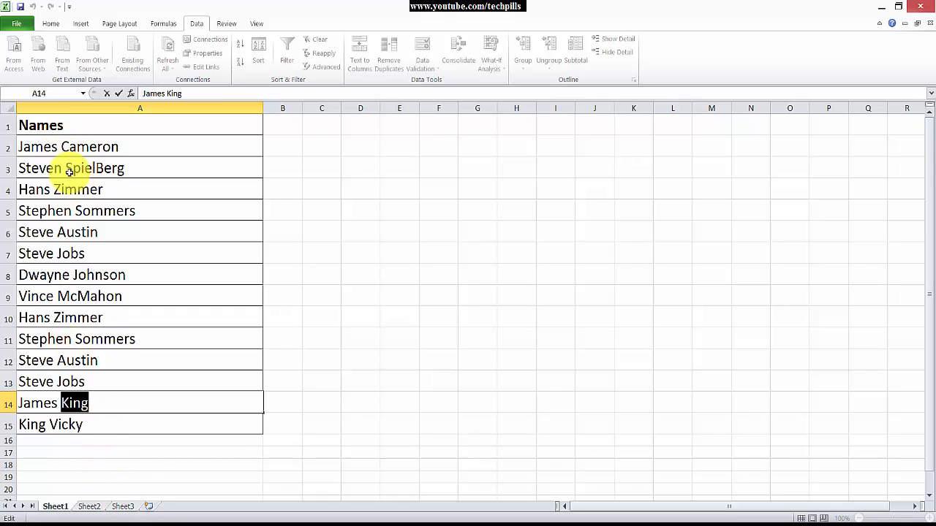
{"action": "left_click", "coordinate": [140, 168]}
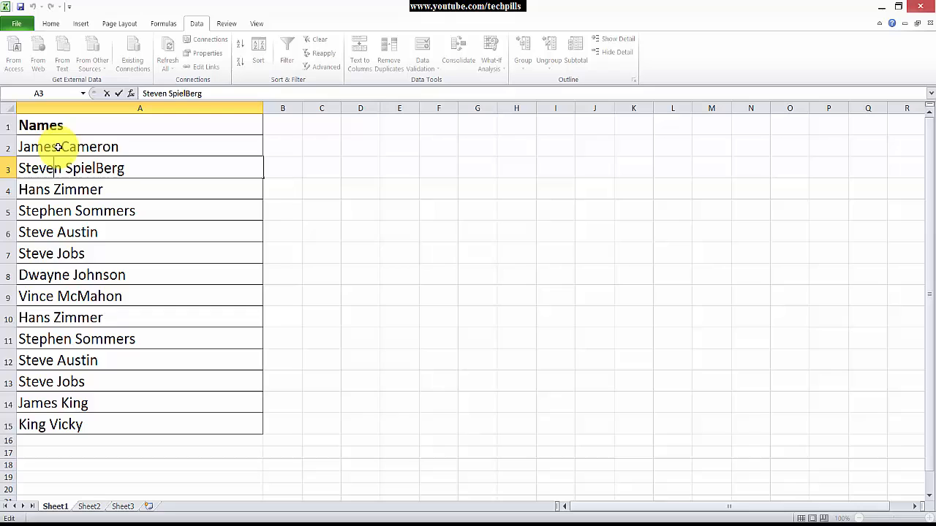
{"action": "mouse_move", "coordinate": [73, 237]}
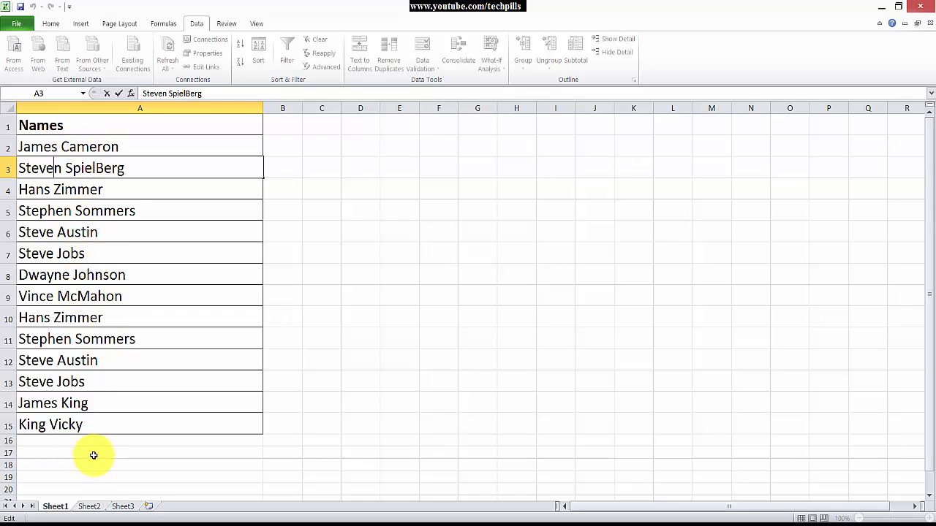
- Enter 'King James' in the empty row below King Vicky, then select the Names header
{"action": "left_click", "coordinate": [95, 440]}
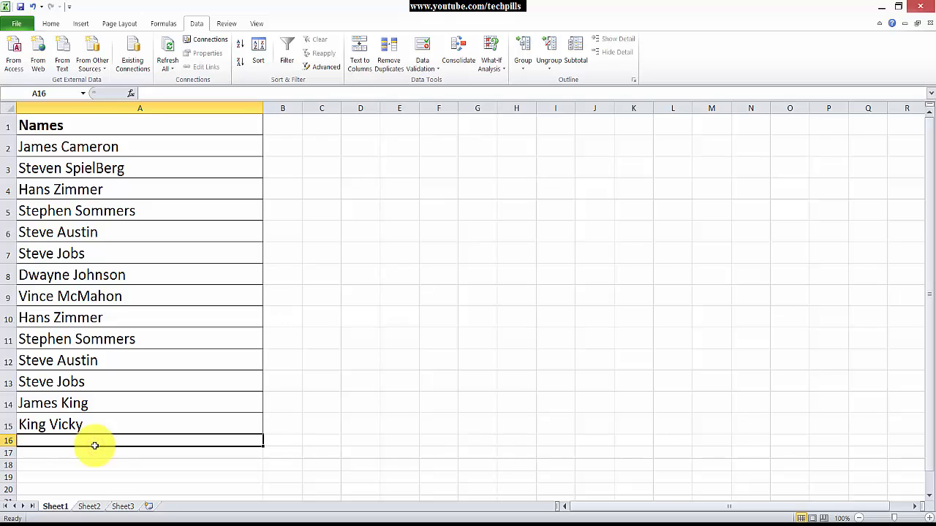
{"action": "type", "text": "King James"}
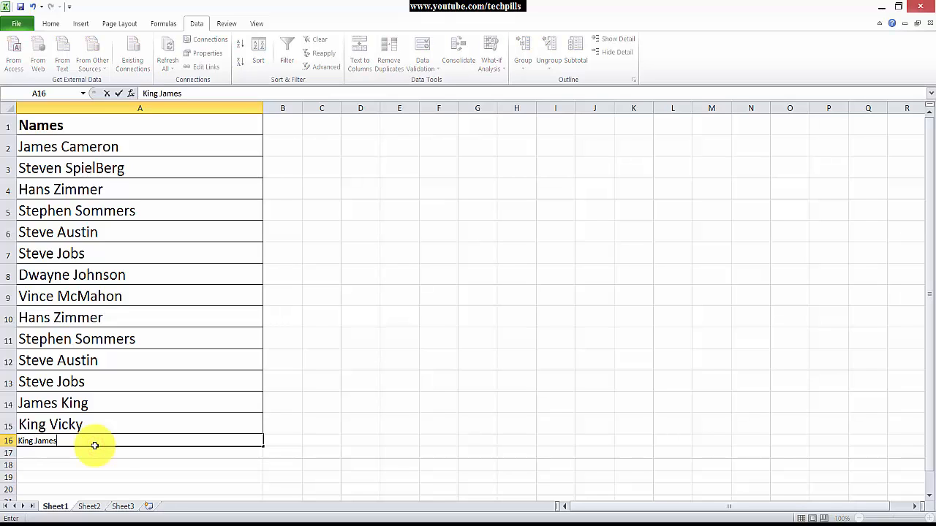
{"action": "key", "text": "Return"}
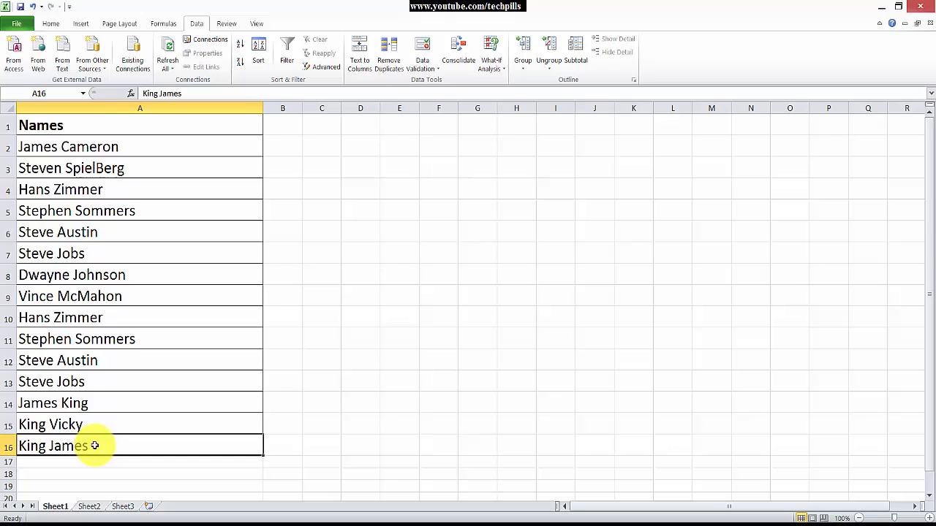
{"action": "left_click", "coordinate": [140, 125]}
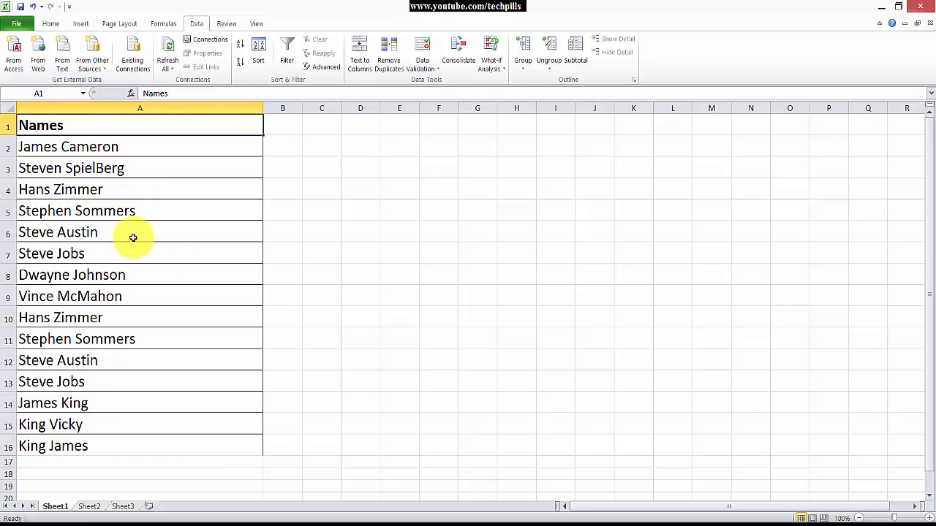
- Turn on AutoFilter and open the Names filter list with (Select All) unticked and reticked
{"action": "left_click", "coordinate": [286, 51]}
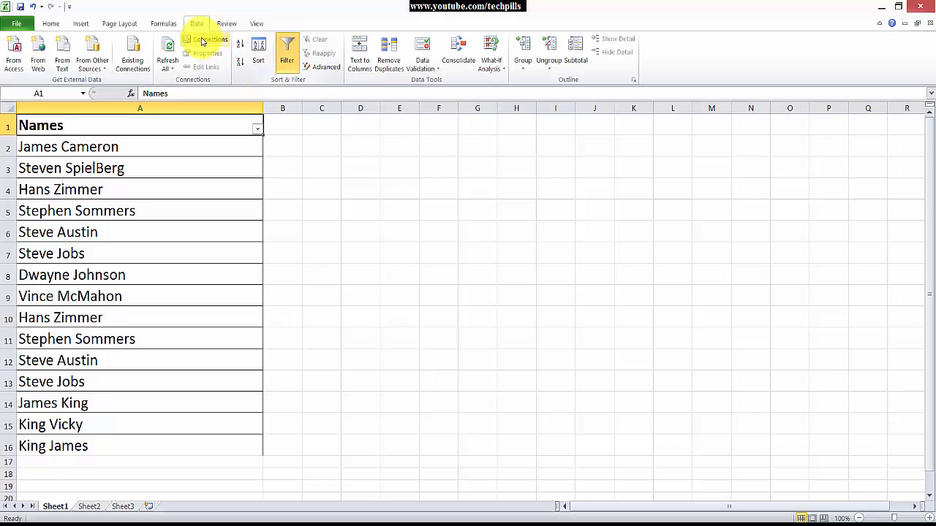
{"action": "mouse_move", "coordinate": [265, 138]}
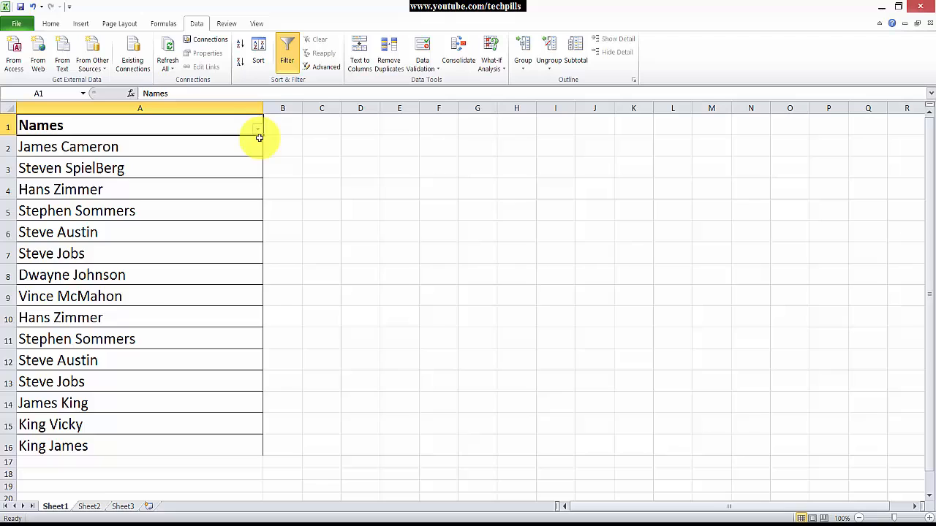
{"action": "left_click", "coordinate": [257, 129]}
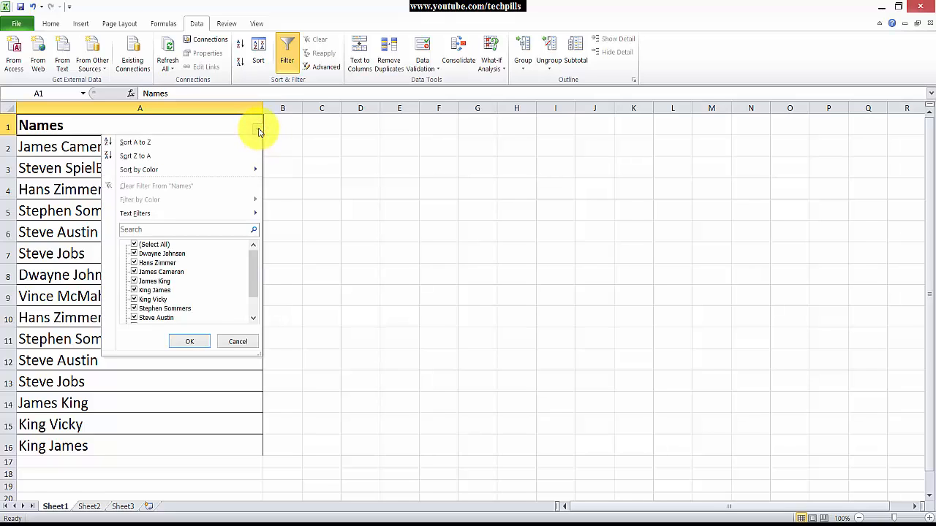
{"action": "mouse_move", "coordinate": [254, 307]}
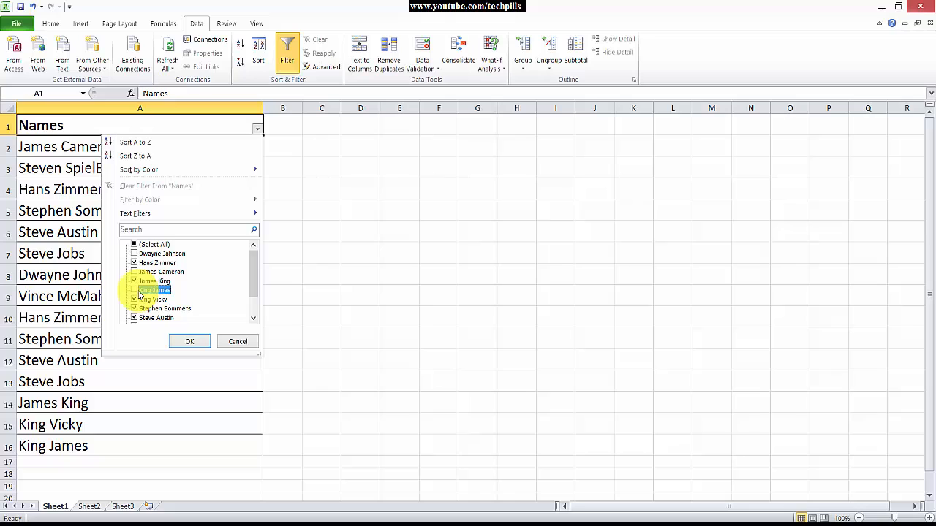
{"action": "left_click", "coordinate": [134, 244]}
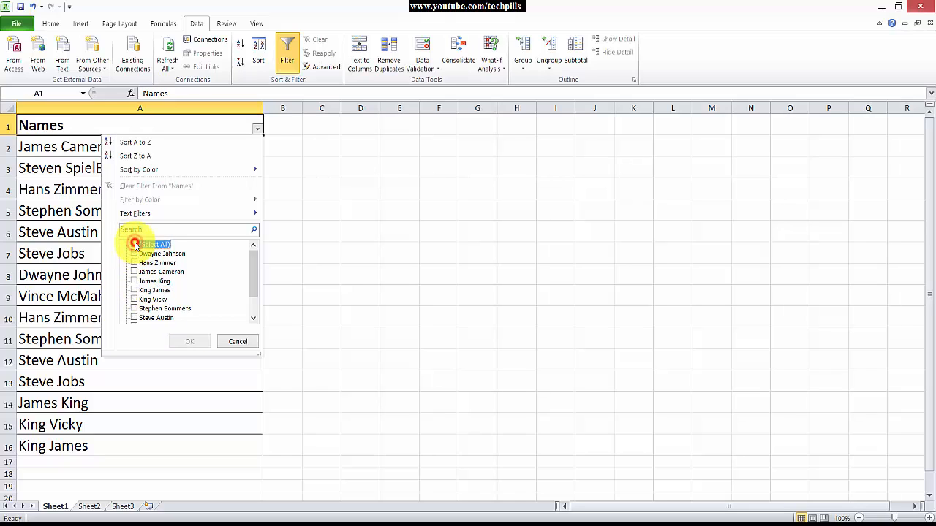
{"action": "left_click", "coordinate": [134, 244]}
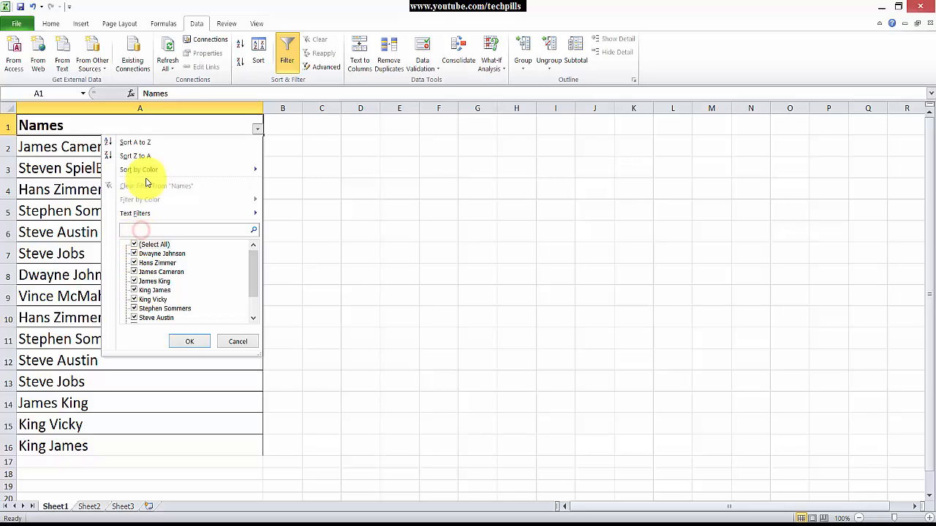
{"action": "mouse_move", "coordinate": [227, 230]}
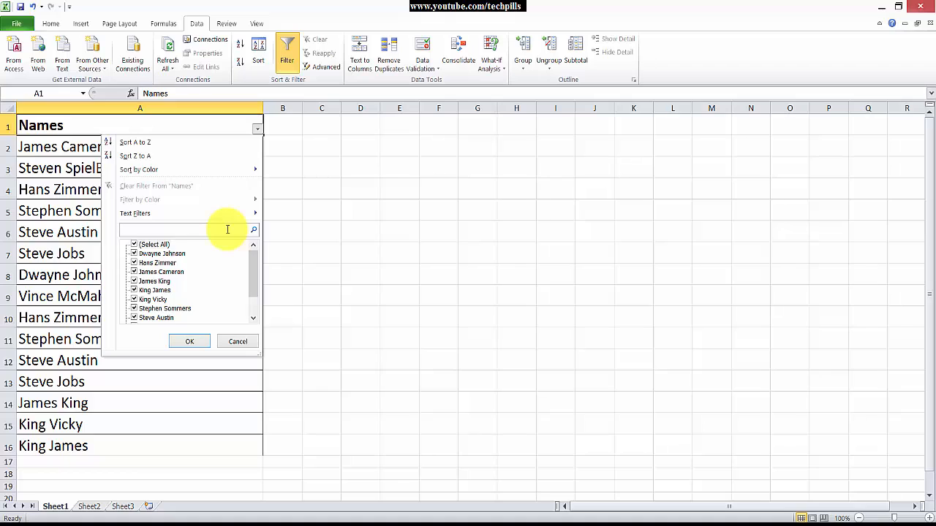
- Filter Names by searching 'Steve' to show five rows, then reopen the Names filter list
{"action": "type", "text": "Steve"}
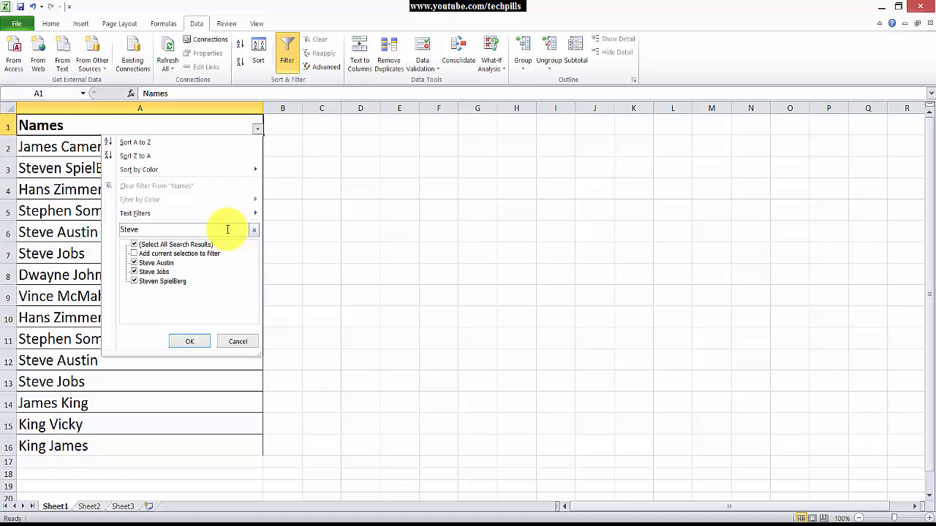
{"action": "mouse_move", "coordinate": [184, 281]}
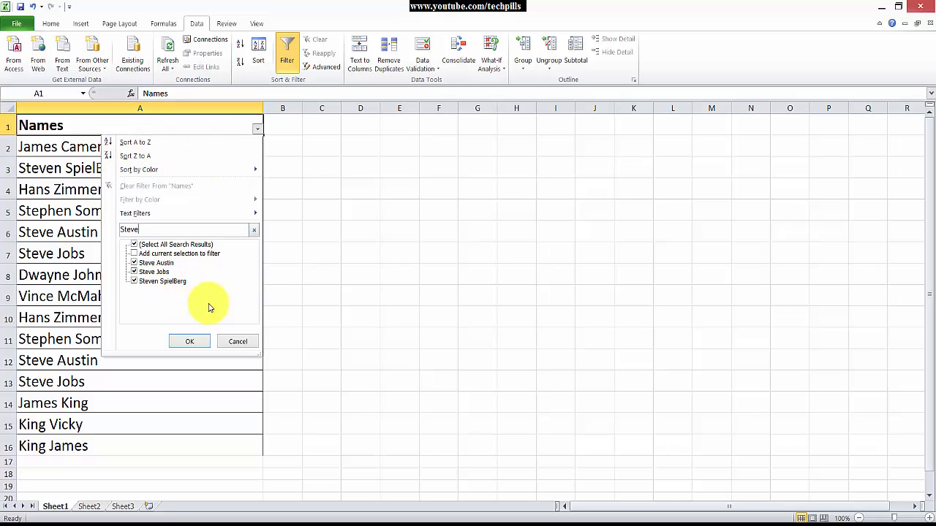
{"action": "left_click", "coordinate": [189, 341]}
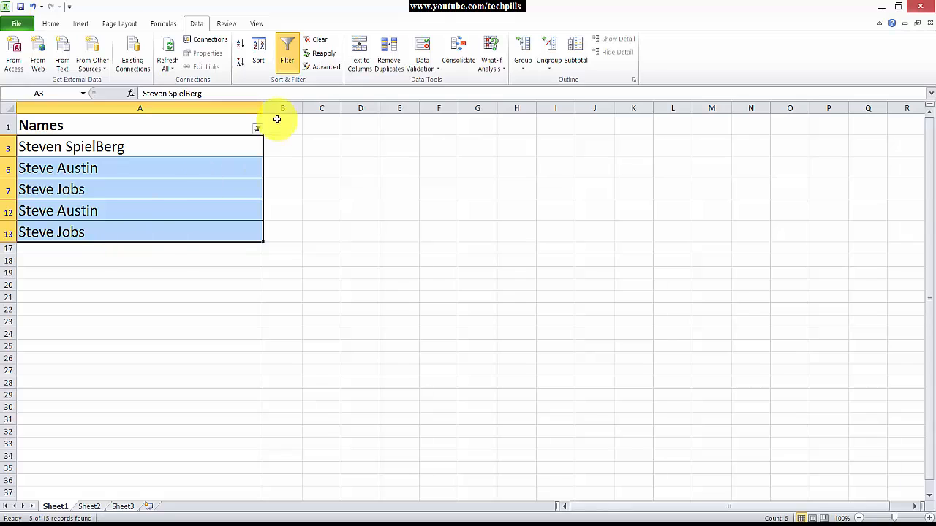
{"action": "left_click", "coordinate": [257, 128]}
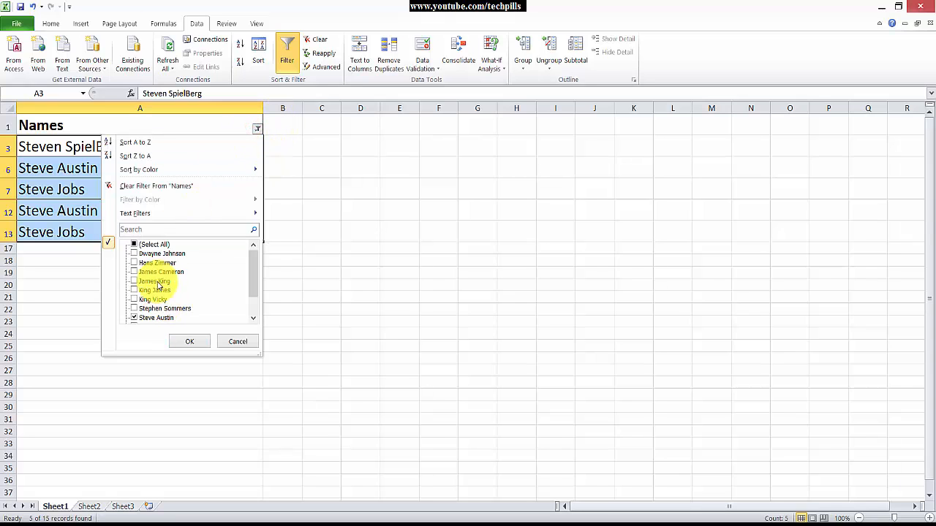
{"action": "mouse_move", "coordinate": [248, 283]}
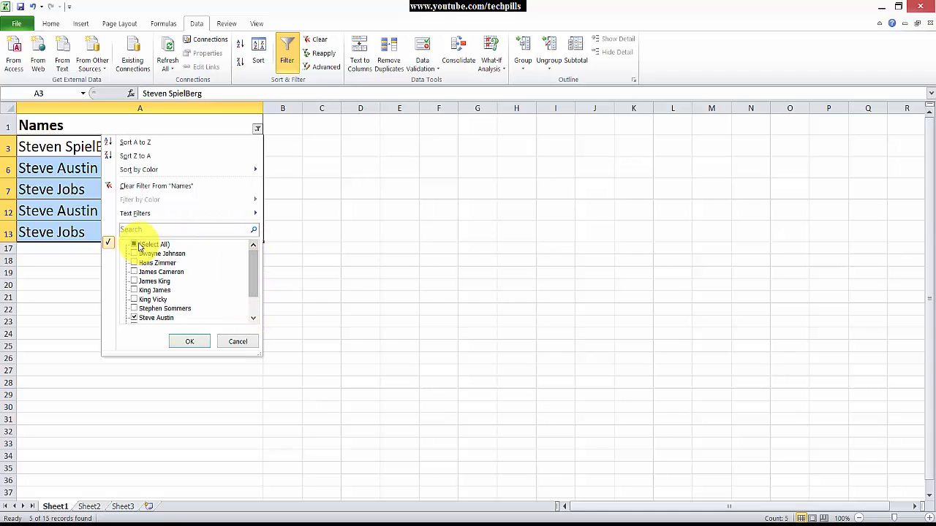
- Clear the Steve filter to show all fifteen names and reopen the Names filter list
{"action": "left_click", "coordinate": [189, 342]}
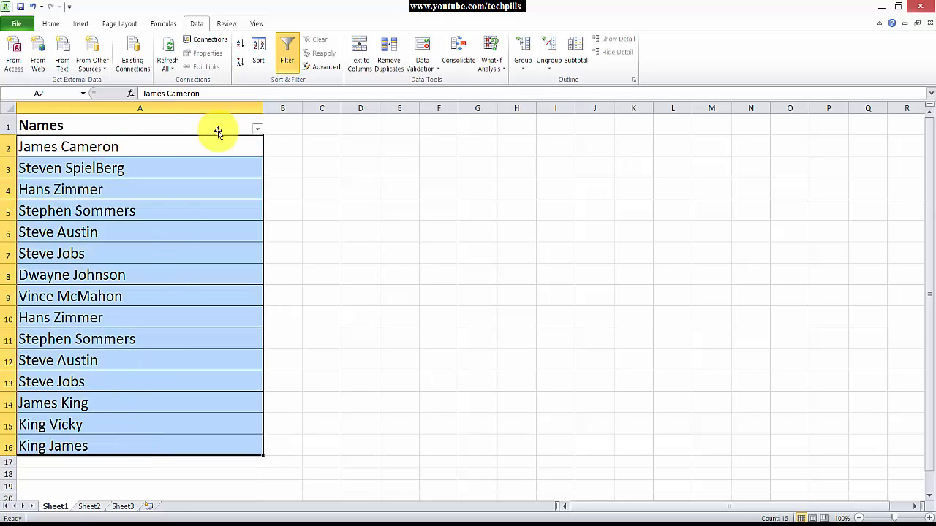
{"action": "left_click", "coordinate": [257, 129]}
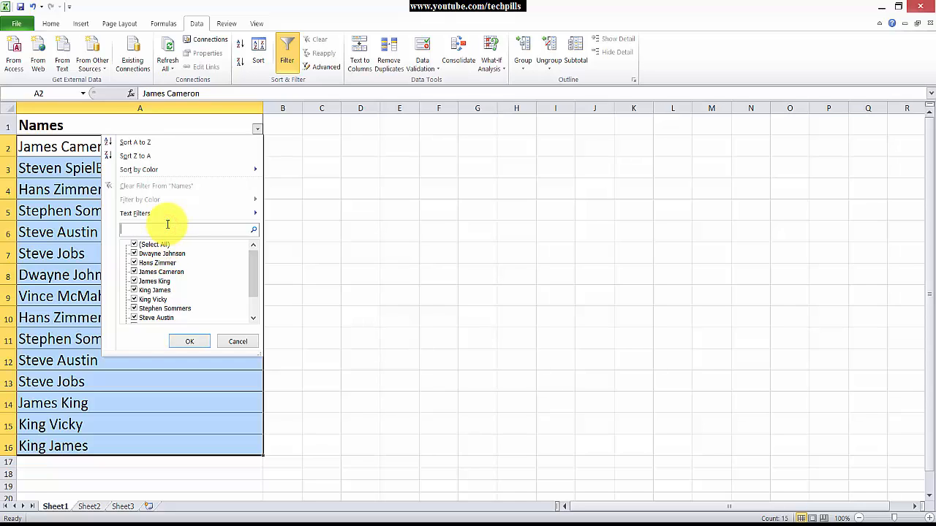
{"action": "type", "text": "King"}
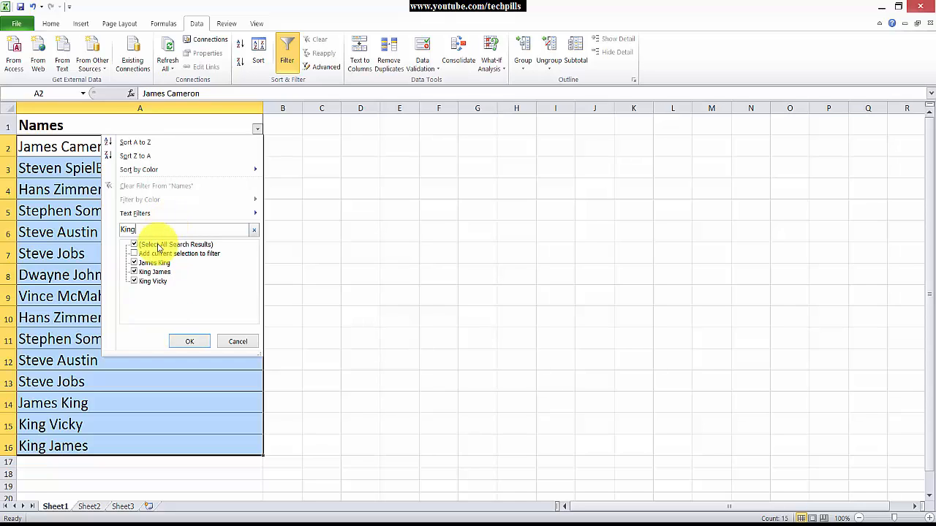
{"action": "left_click", "coordinate": [189, 341]}
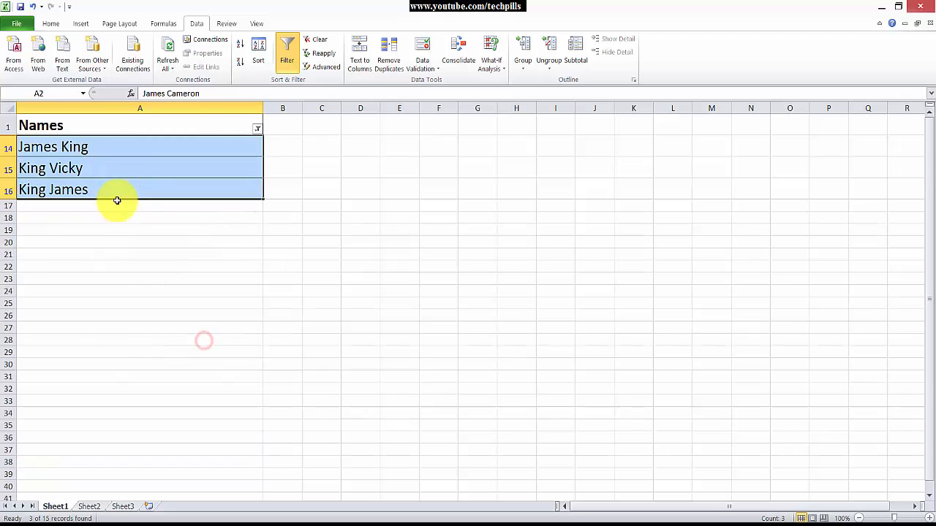
{"action": "left_click", "coordinate": [111, 147]}
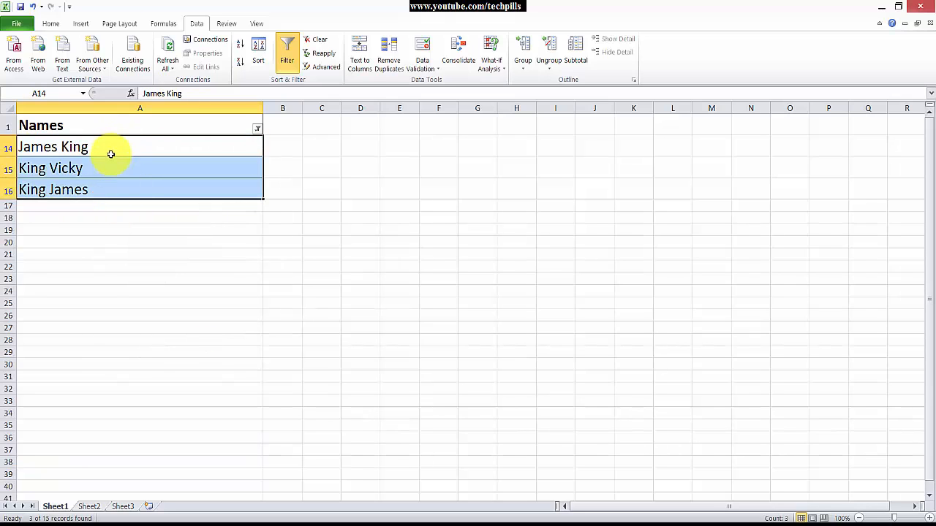
{"action": "left_click", "coordinate": [257, 129]}
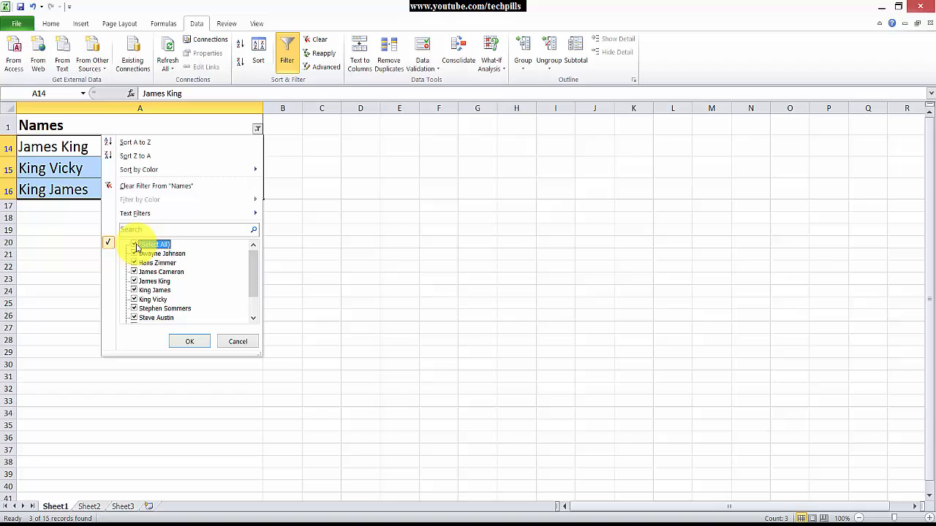
- Confirm the fully checked Names value list so all fifteen names show again
{"action": "scroll", "scroll_direction": "down", "scroll_amount": 3}
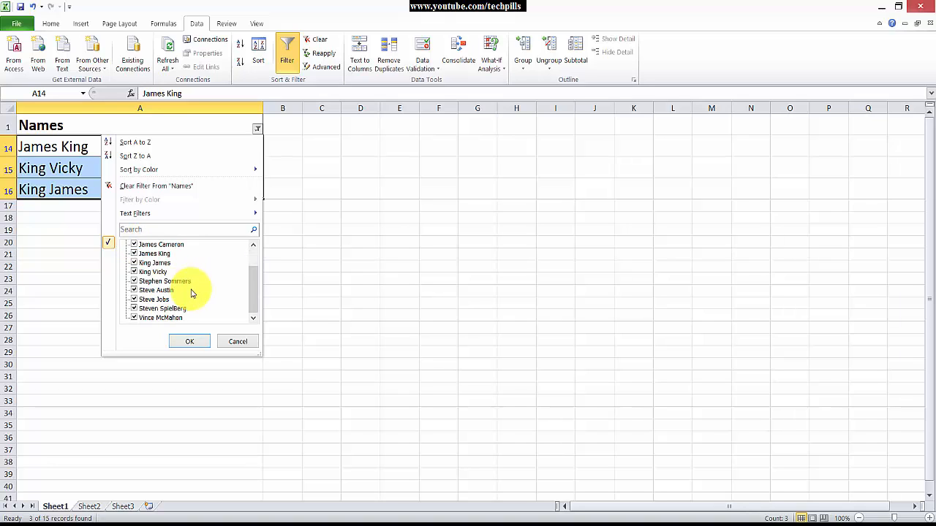
{"action": "mouse_move", "coordinate": [202, 302]}
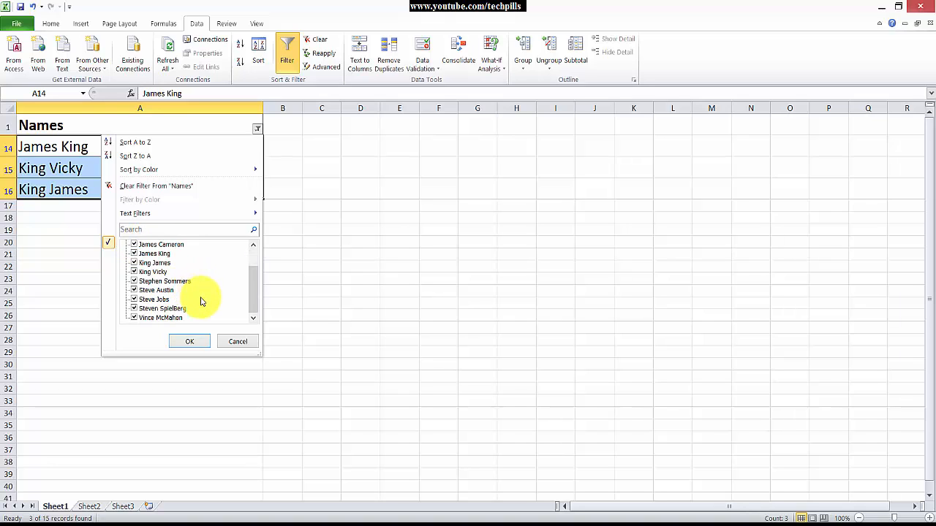
{"action": "scroll", "scroll_direction": "up", "scroll_amount": 3}
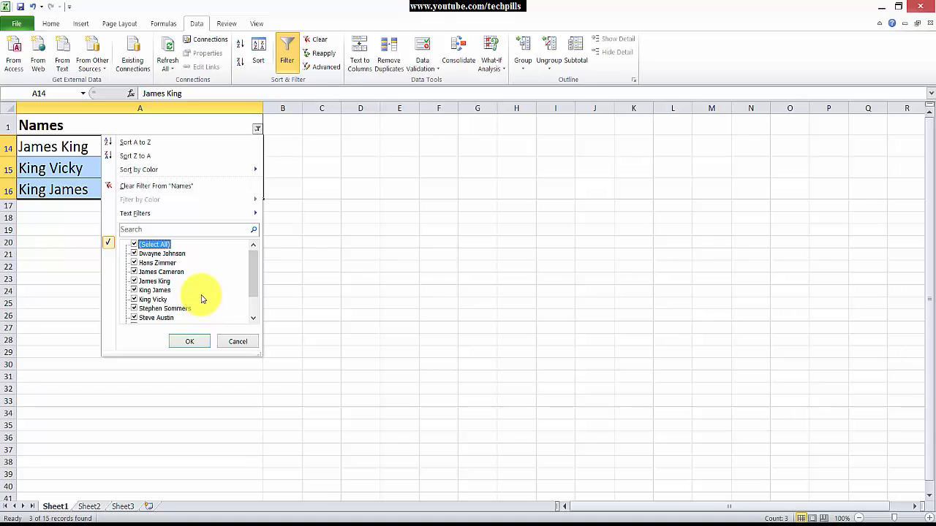
{"action": "mouse_move", "coordinate": [190, 342]}
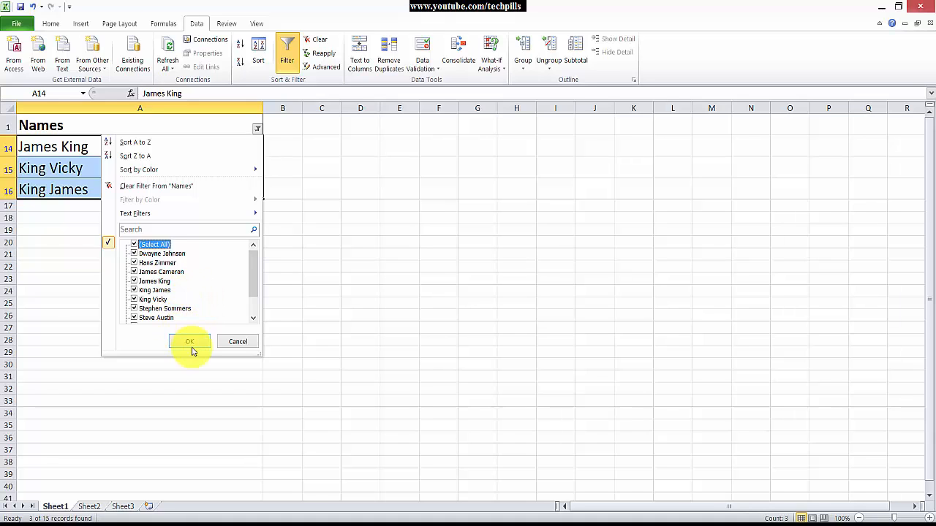
{"action": "left_click", "coordinate": [189, 341]}
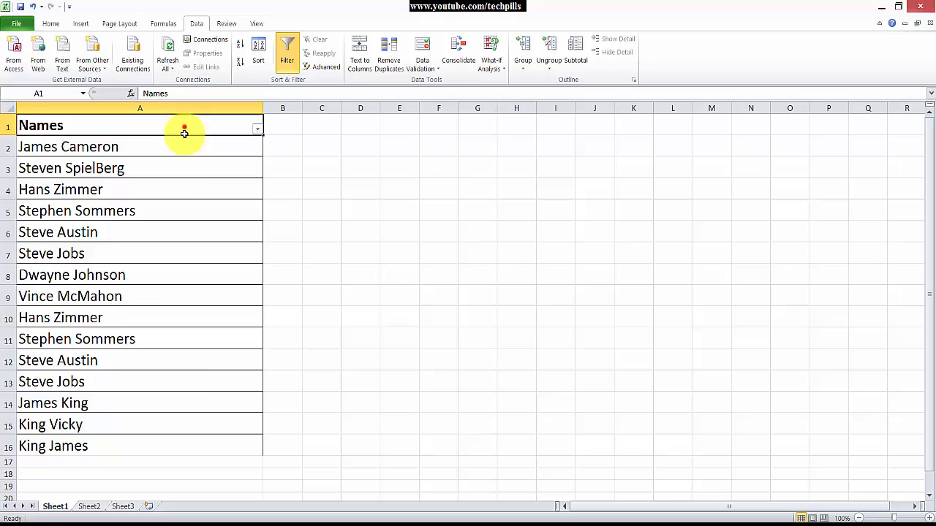